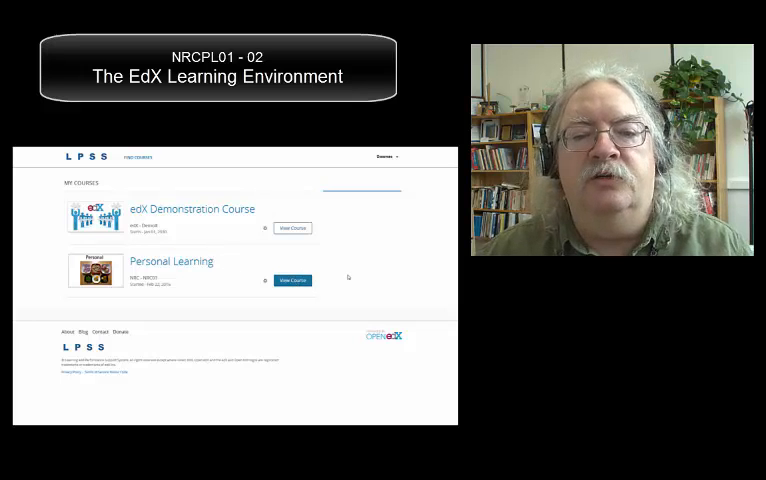
- View the Personal Learning course from the dashboard, landing on Course Updates & News
click(292, 280)
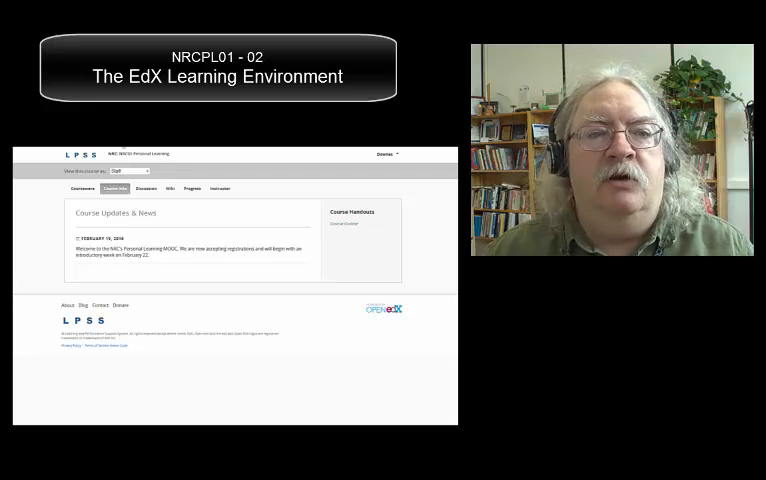
click(130, 172)
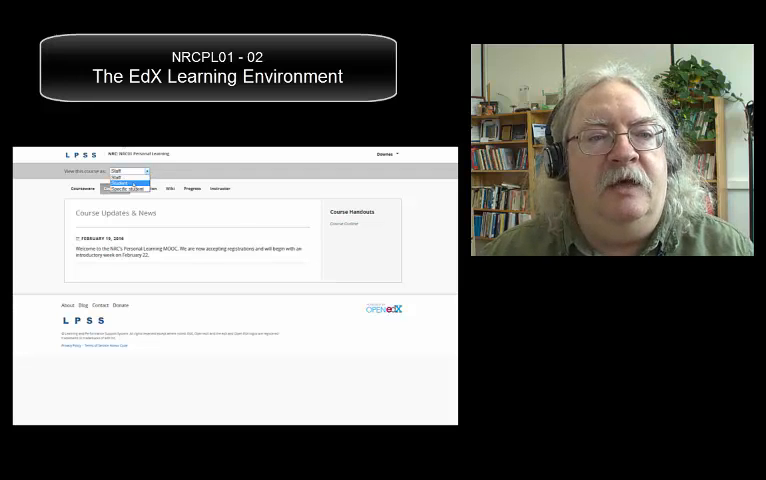
click(128, 180)
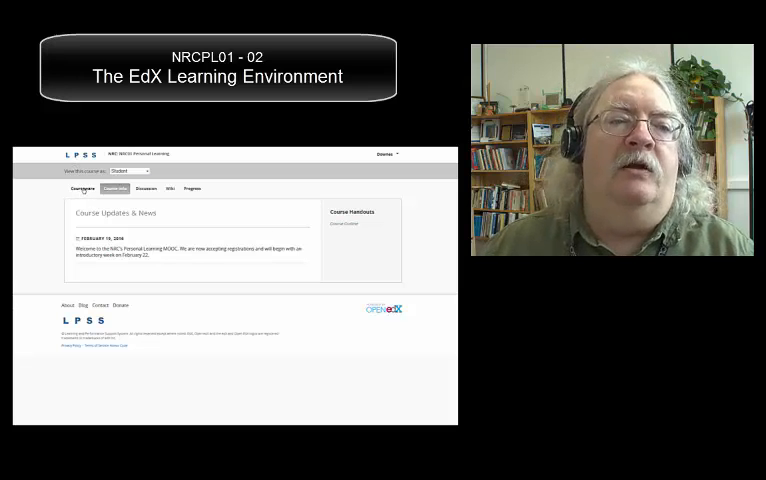
- Go to Courseware and expand the Personal Learning week to list its lessons
click(82, 188)
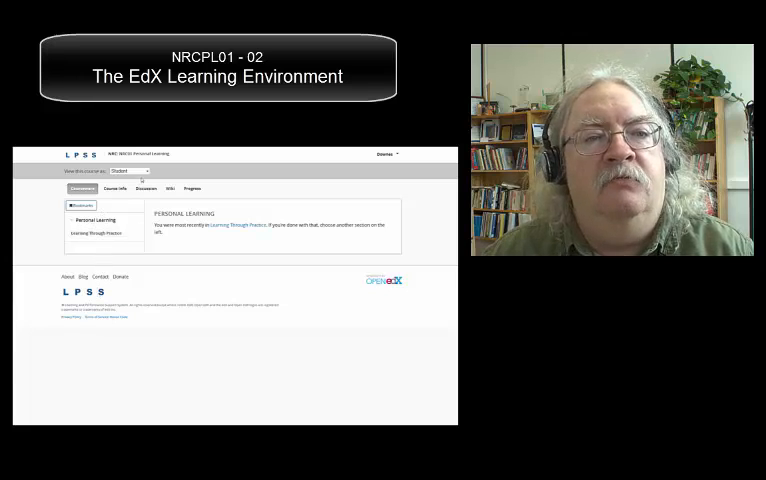
click(128, 170)
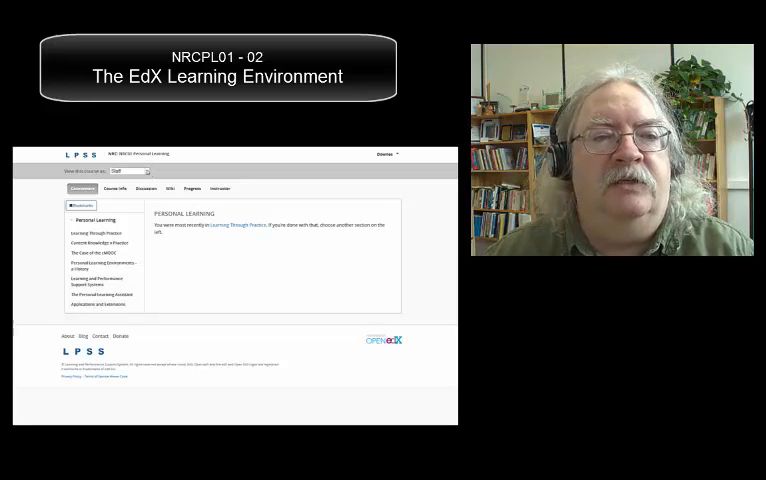
- Show the Learning Through Practice lesson with its intro text and edX Navigation video
click(130, 172)
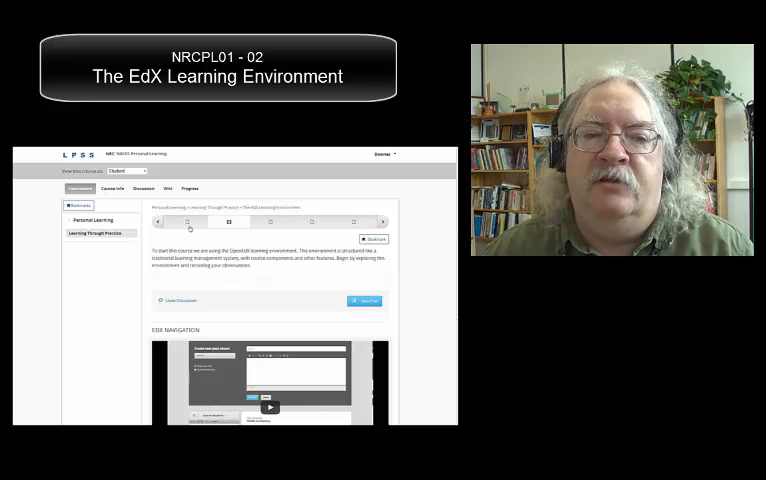
mouse_move(228, 220)
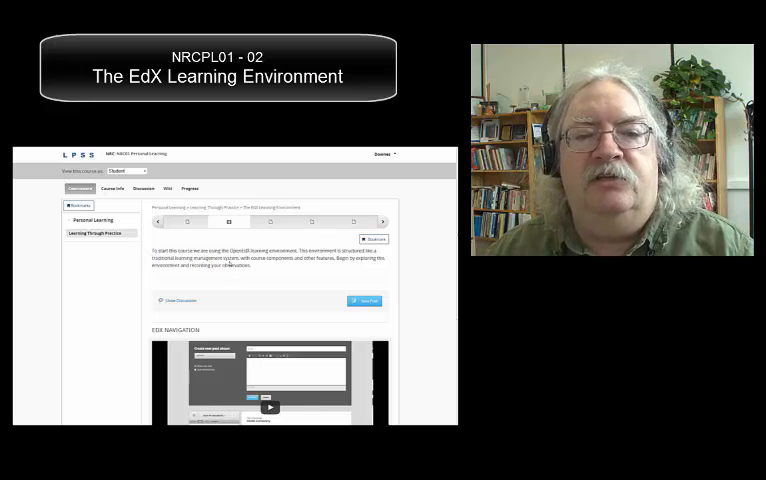
scroll(down, 3)
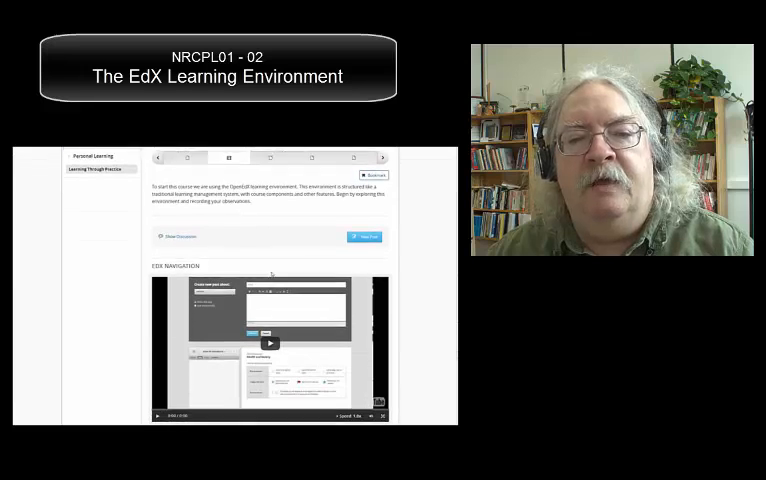
scroll(down, 3)
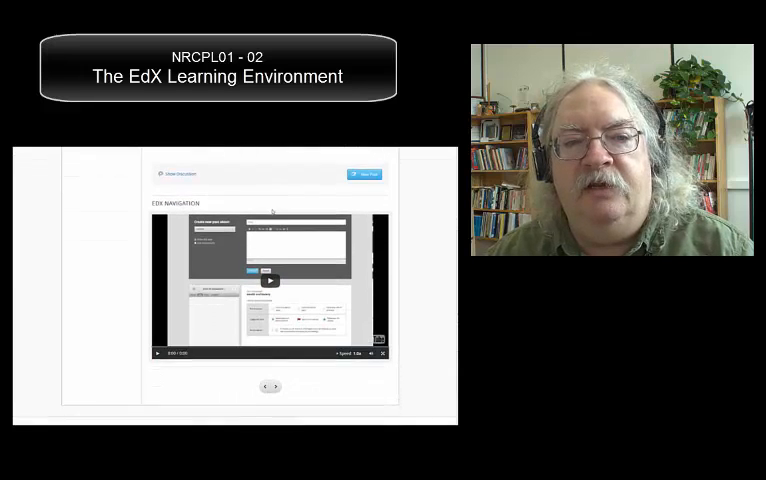
click(268, 280)
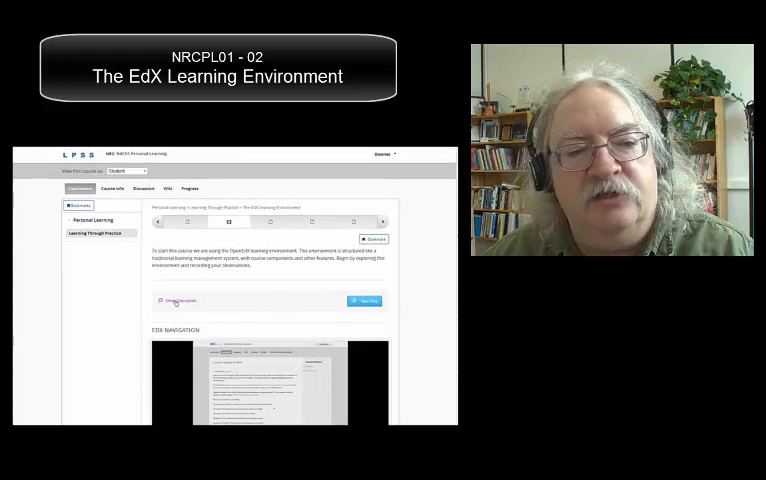
- Show the lesson's discussion and start composing a new post
click(178, 300)
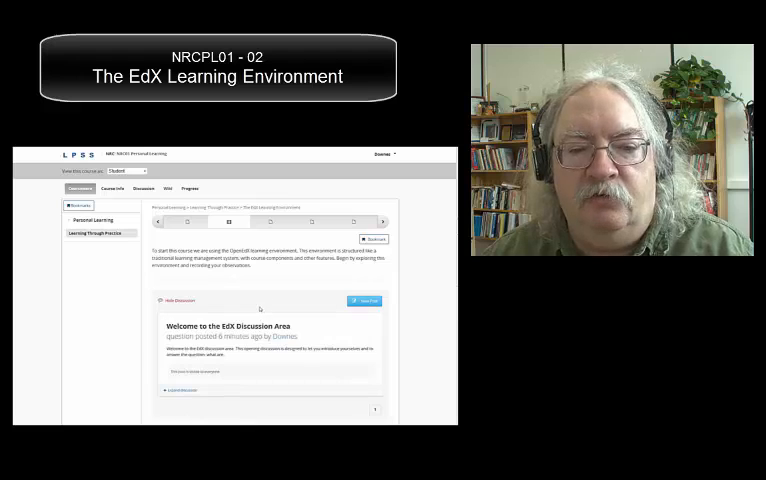
scroll(down, 3)
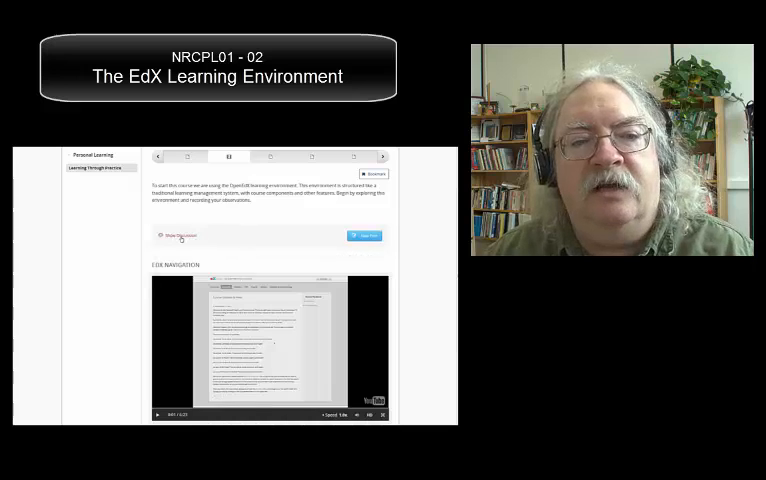
click(178, 236)
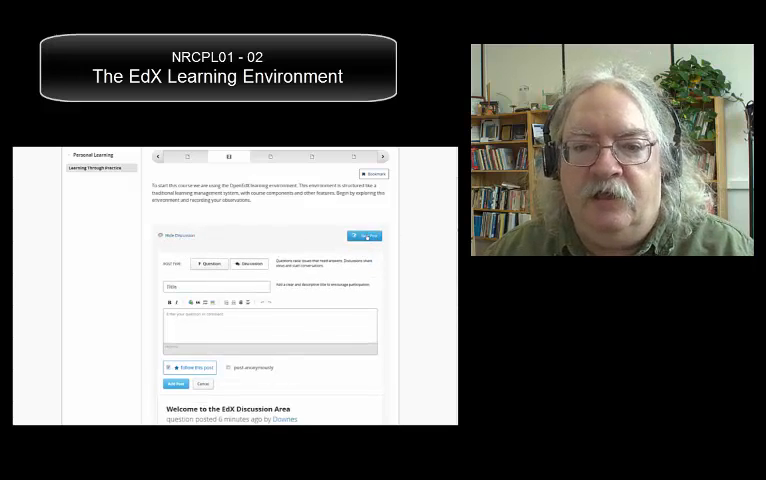
- Cancel the unfinished post and confirm discarding it
scroll(down, 3)
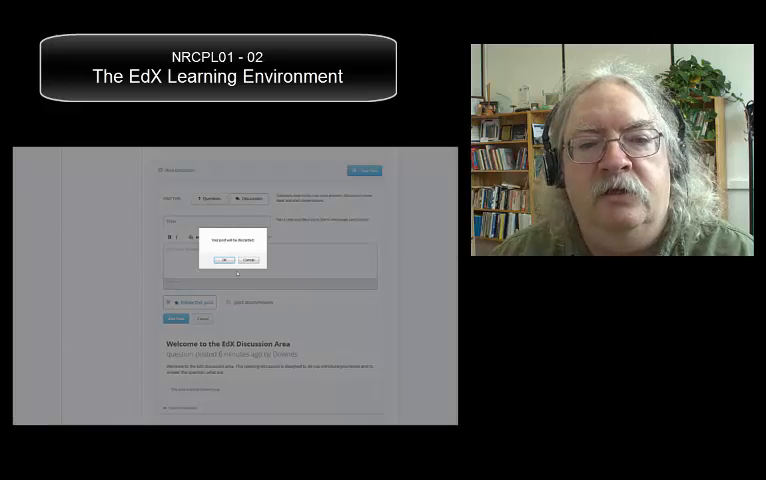
click(224, 260)
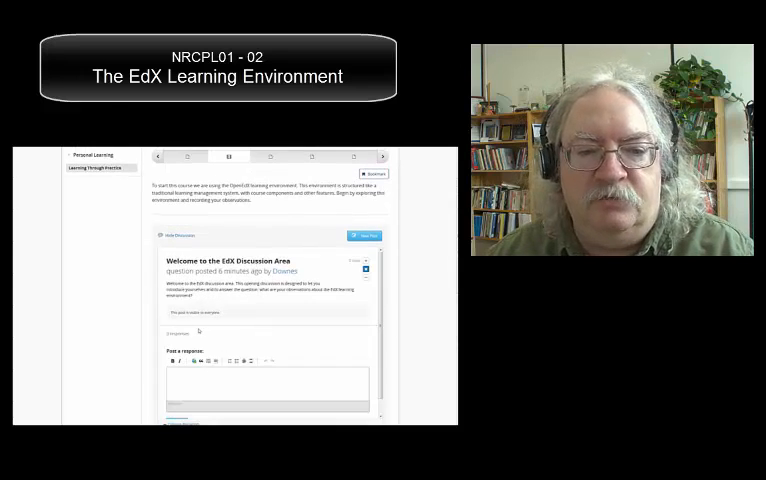
- Scroll through the welcome discussion thread before returning to Course Info
scroll(down, 3)
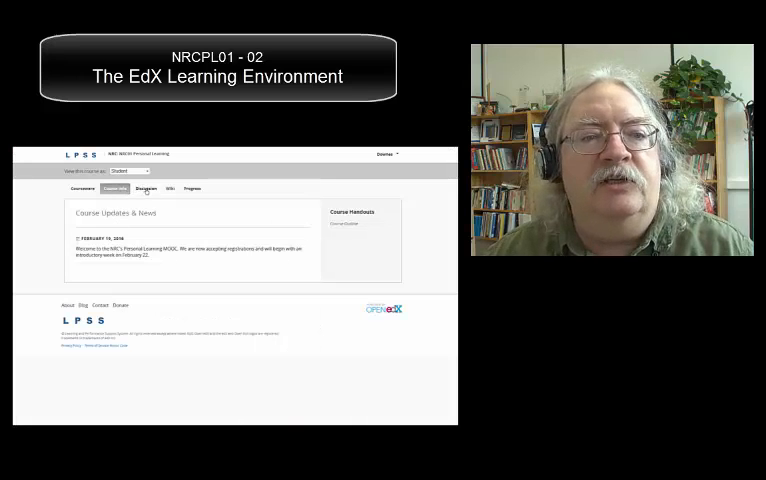
- Visit the course Wiki, then the Progress page with its grade chart and lesson list
click(146, 188)
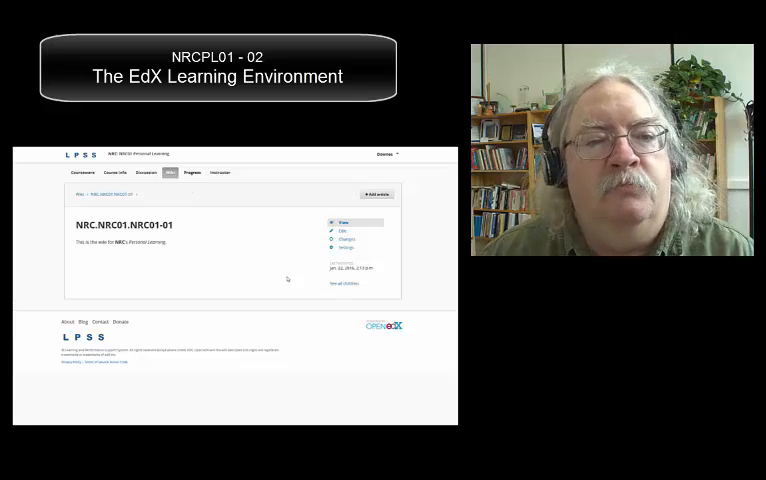
click(188, 172)
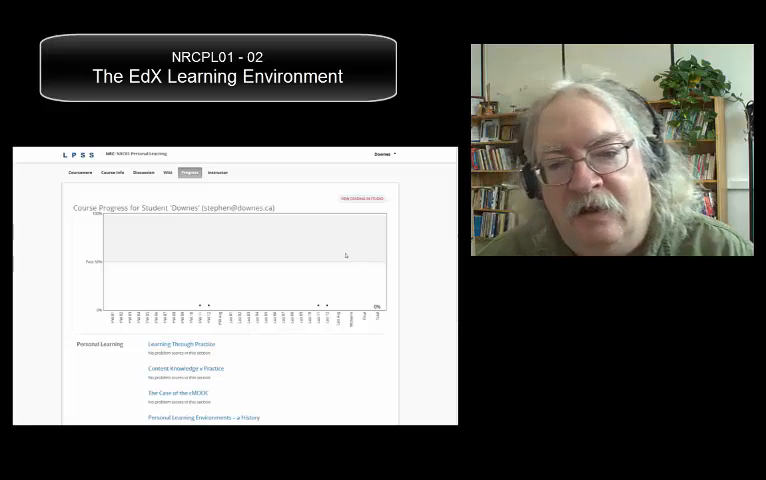
scroll(down, 3)
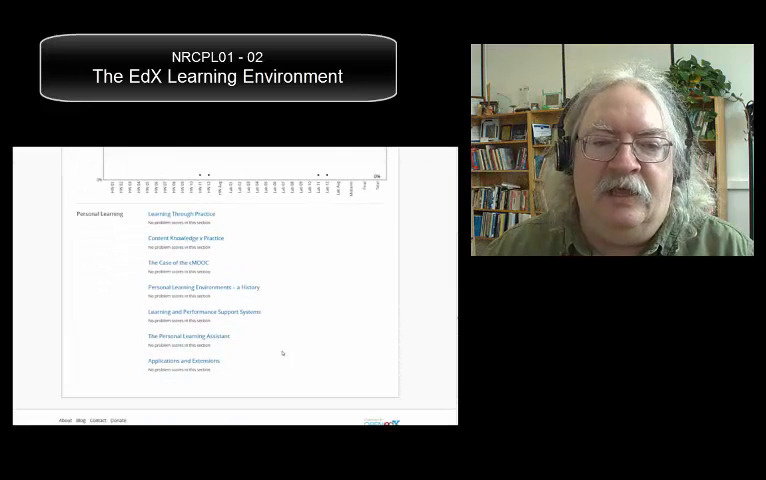